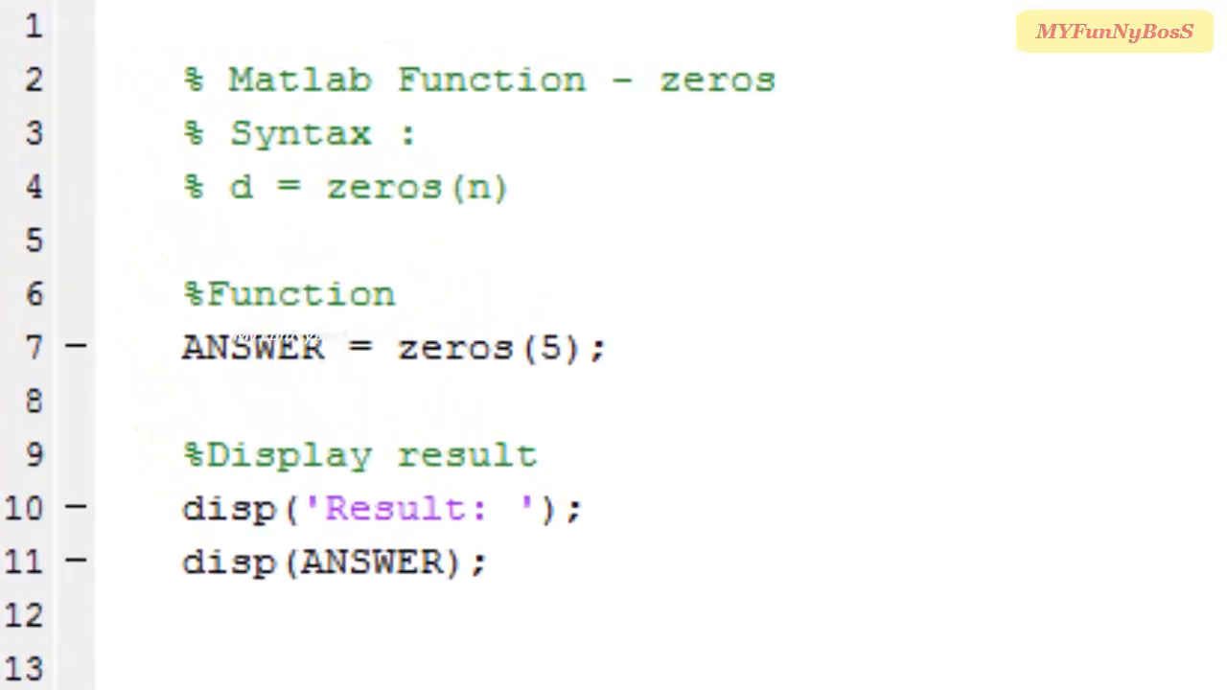
pyautogui.moveTo(441, 196)
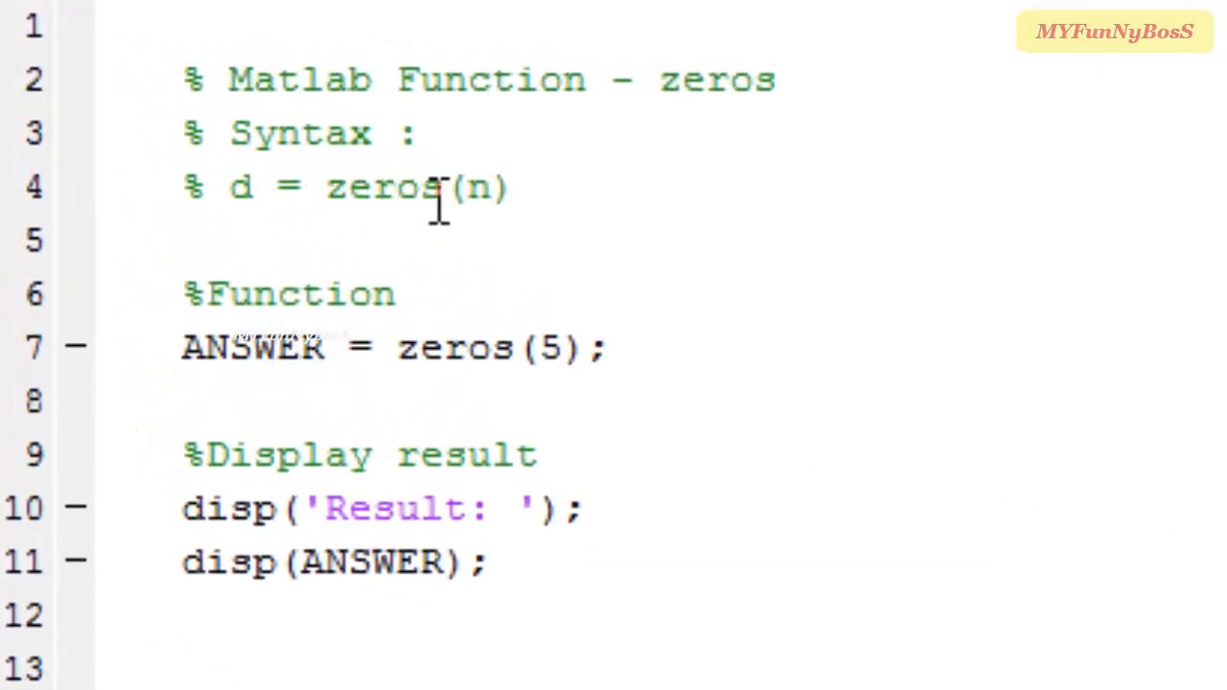
# - Write the comment line '% d = zeros(m, n)' as a second syntax form in the Editor
pyautogui.click(498, 188)
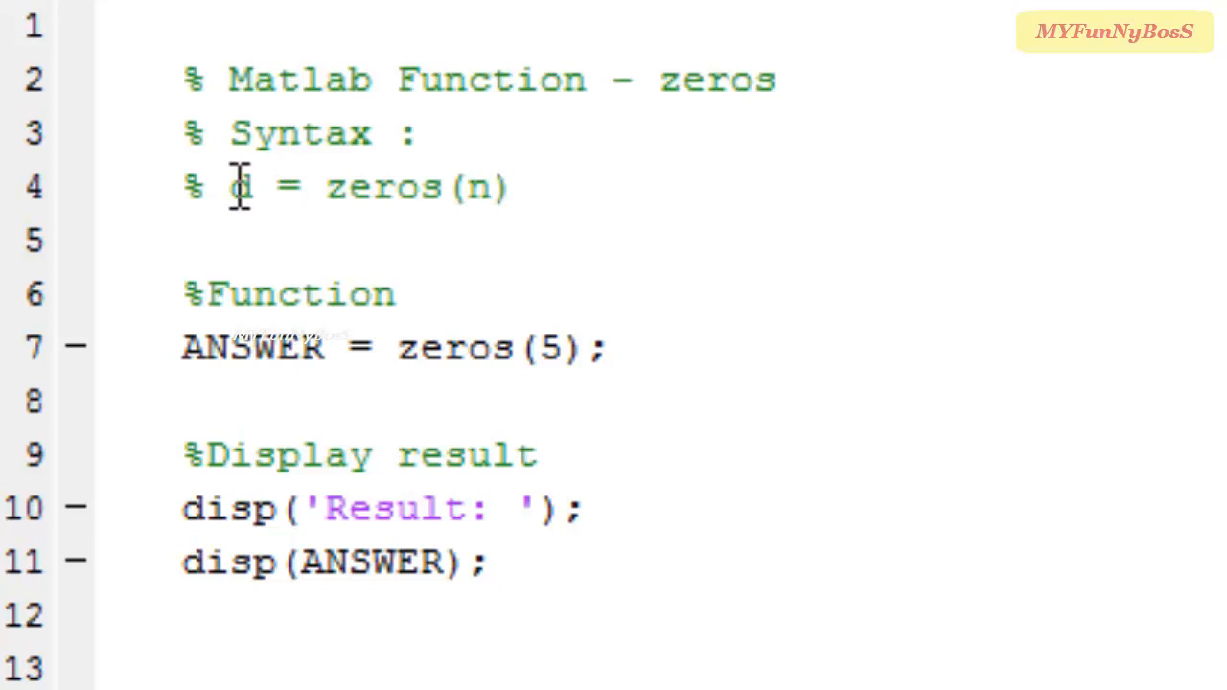
pyautogui.moveTo(481, 188)
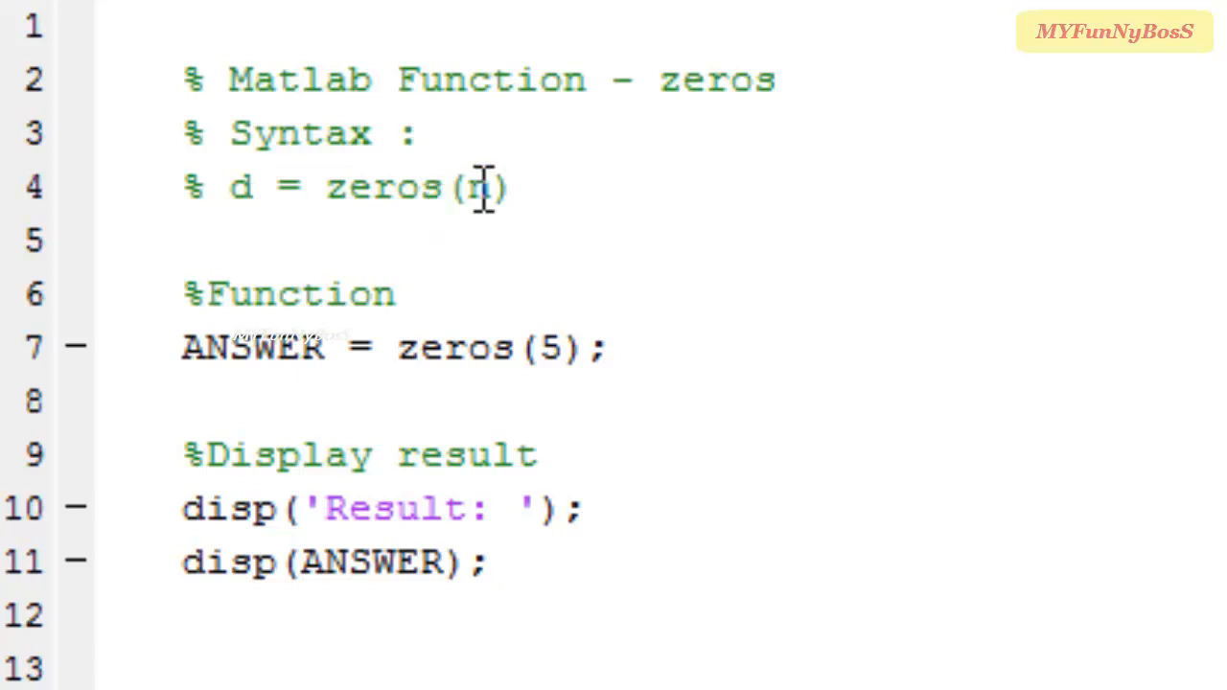
pyautogui.moveTo(495, 192)
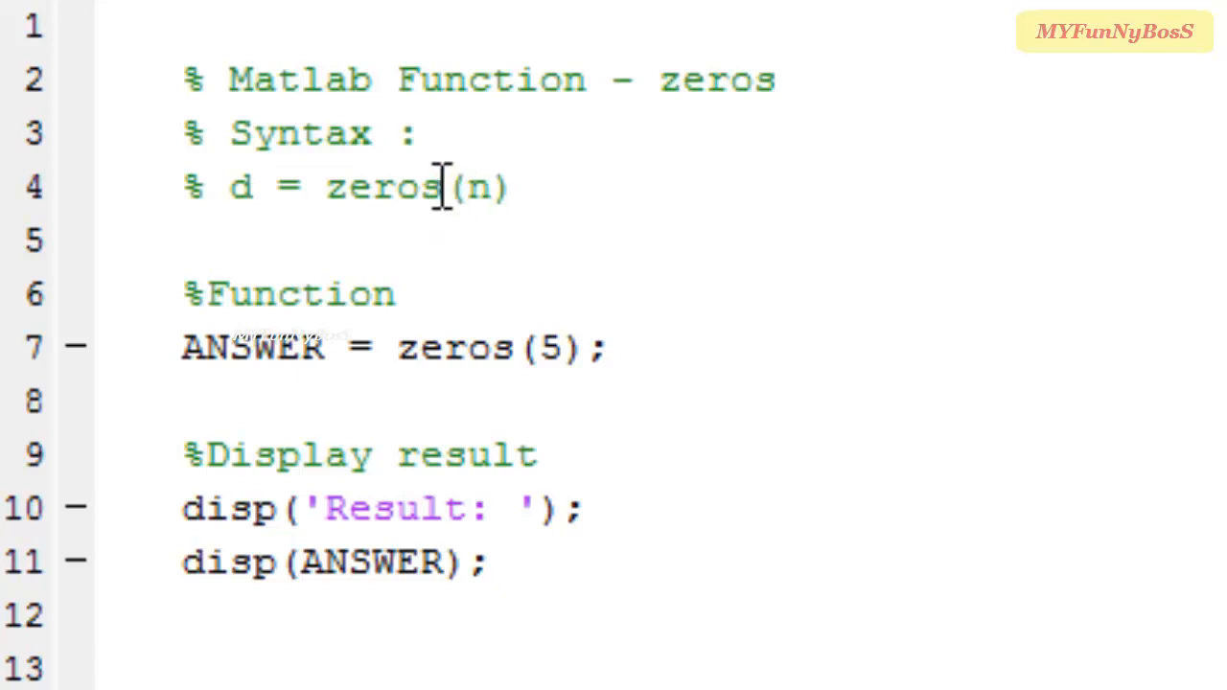
pyautogui.moveTo(694, 207)
pyautogui.write('%')
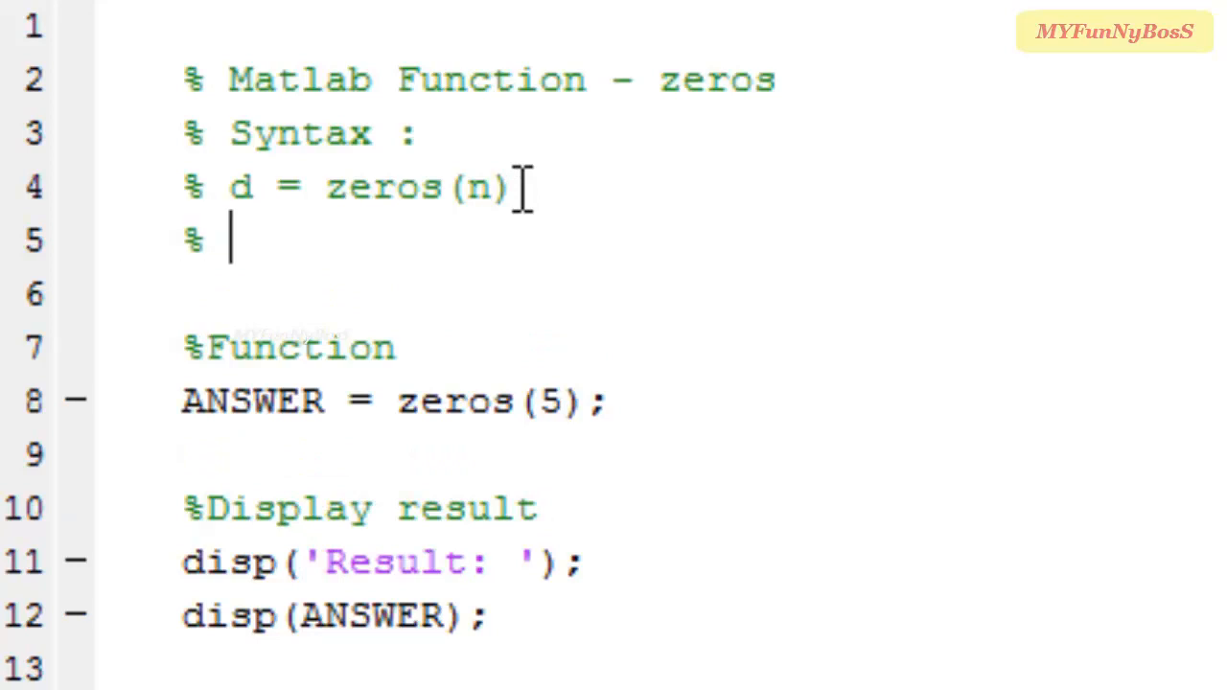
pyautogui.write('d')
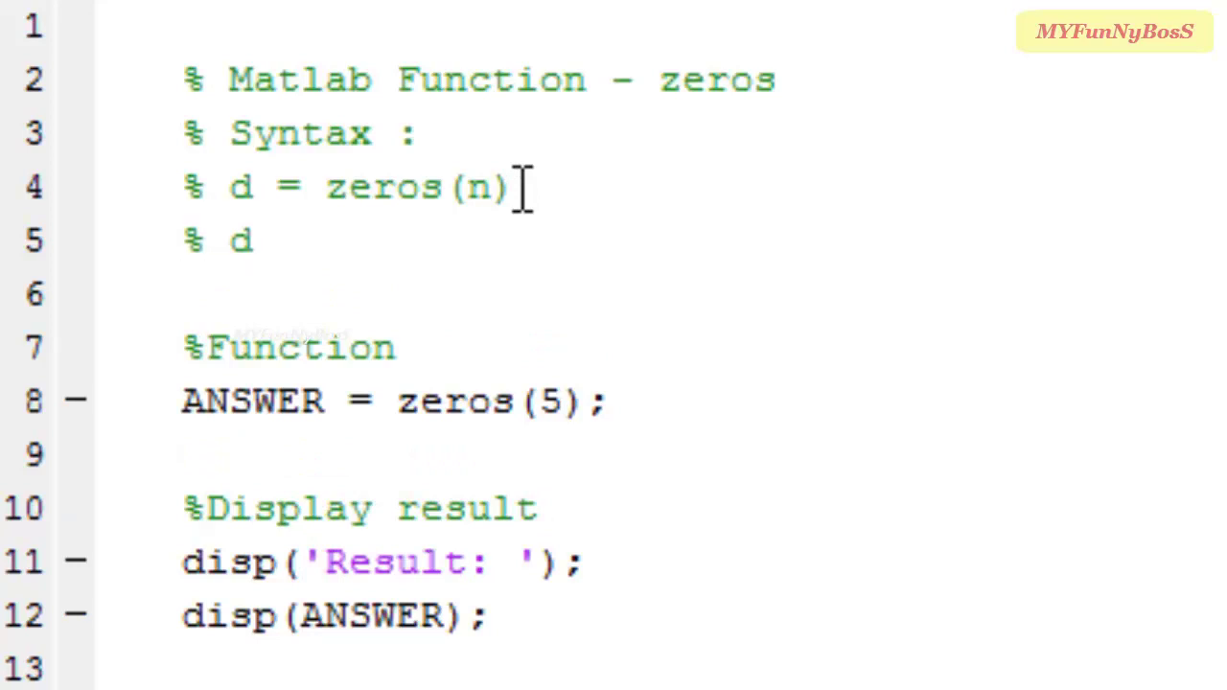
pyautogui.write('= ze')
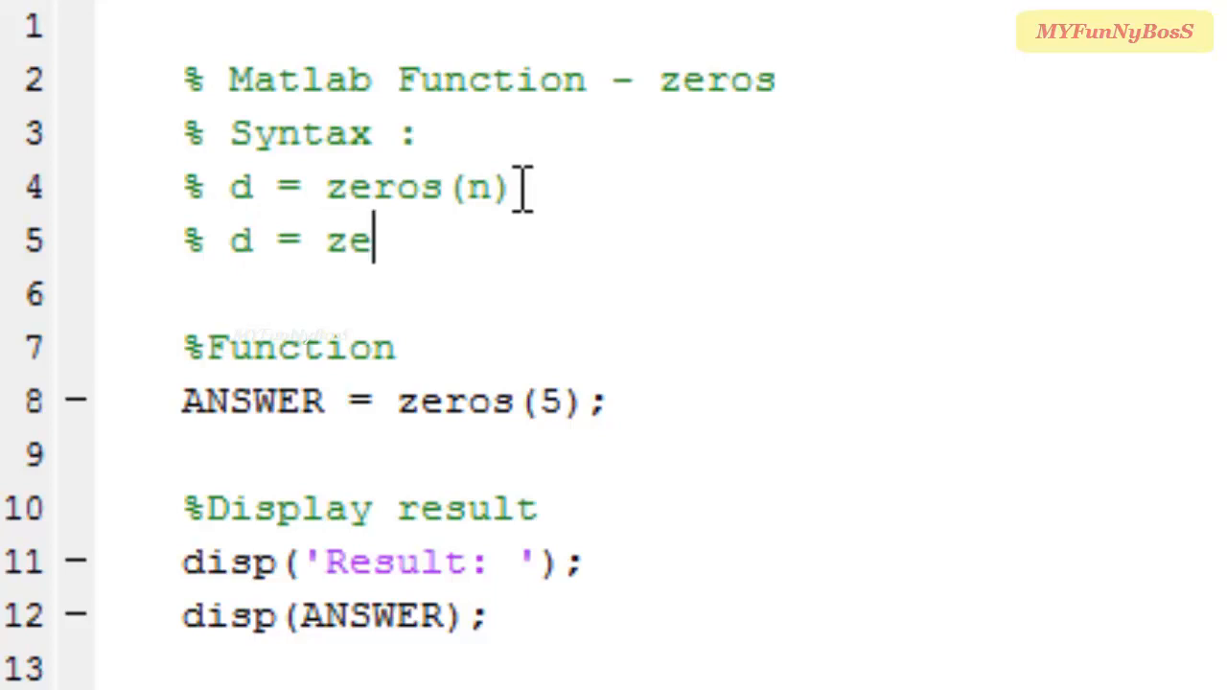
pyautogui.write('ros')
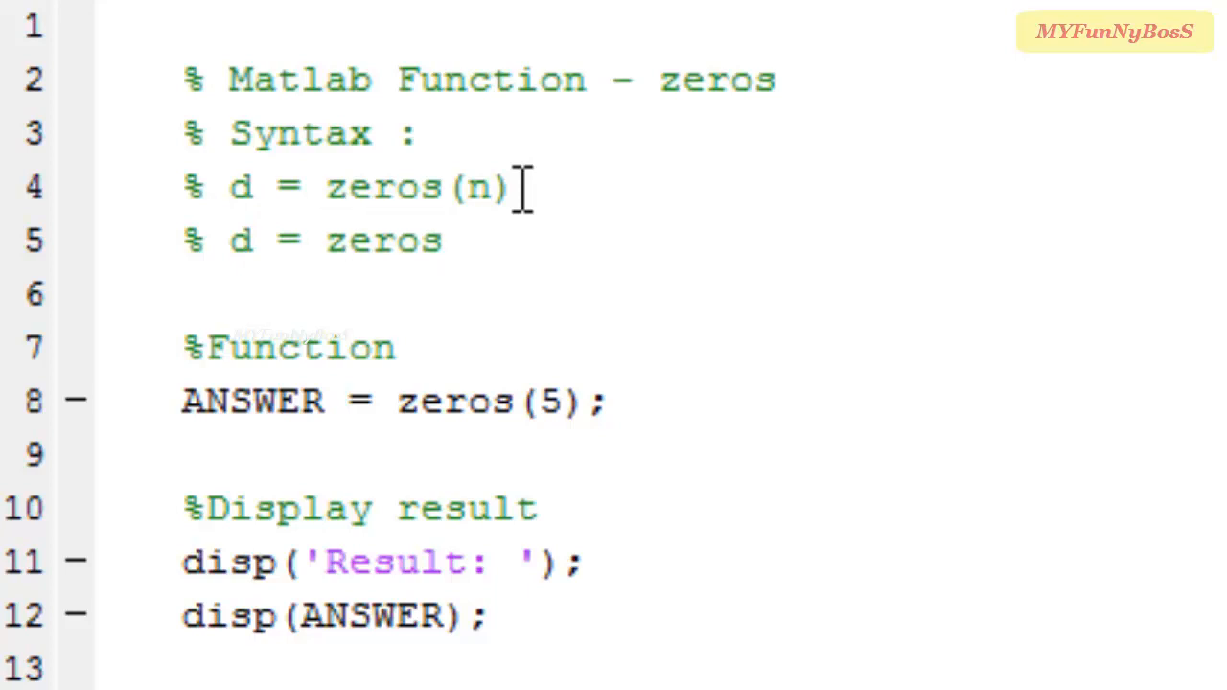
pyautogui.write('()')
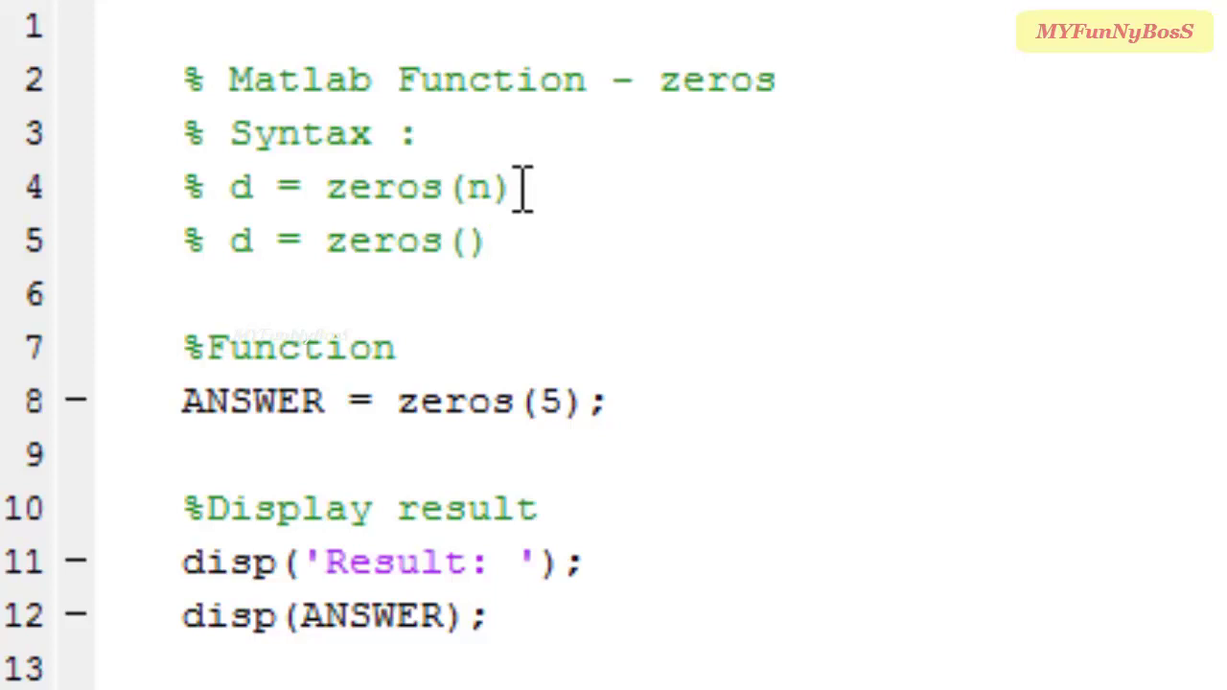
pyautogui.write('m, n')
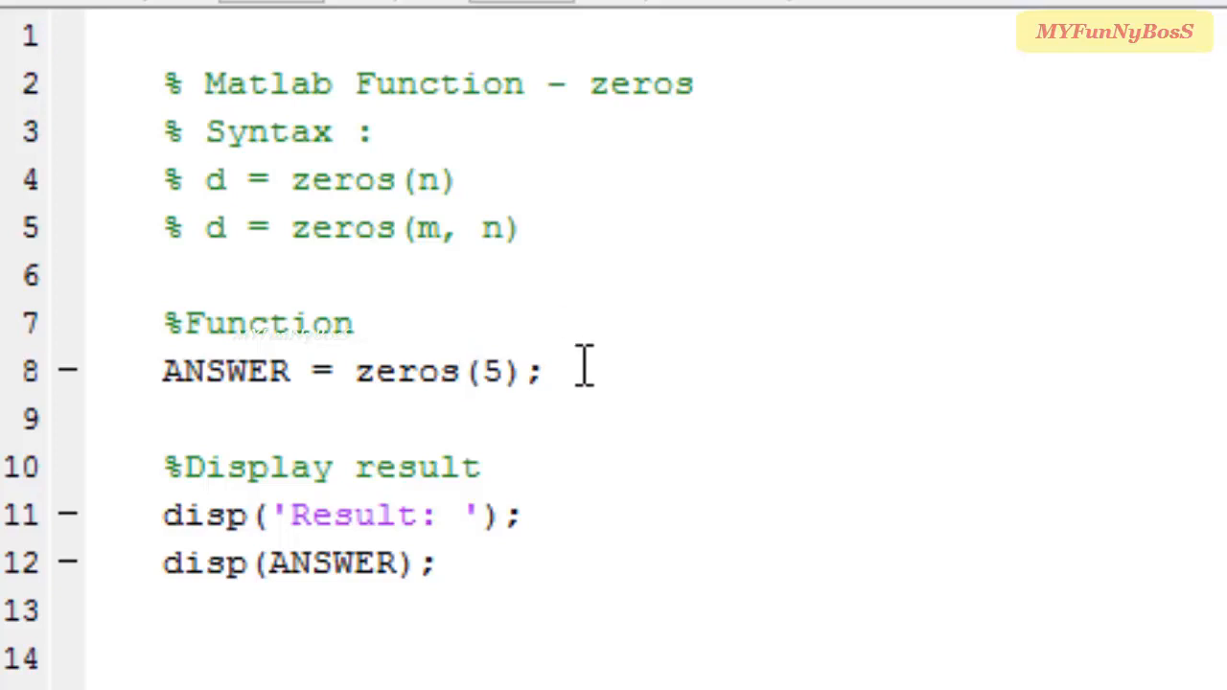
# - Edit line 8 so ANSWER calls zeros(2, 5) instead of zeros(5)
pyautogui.write('2')
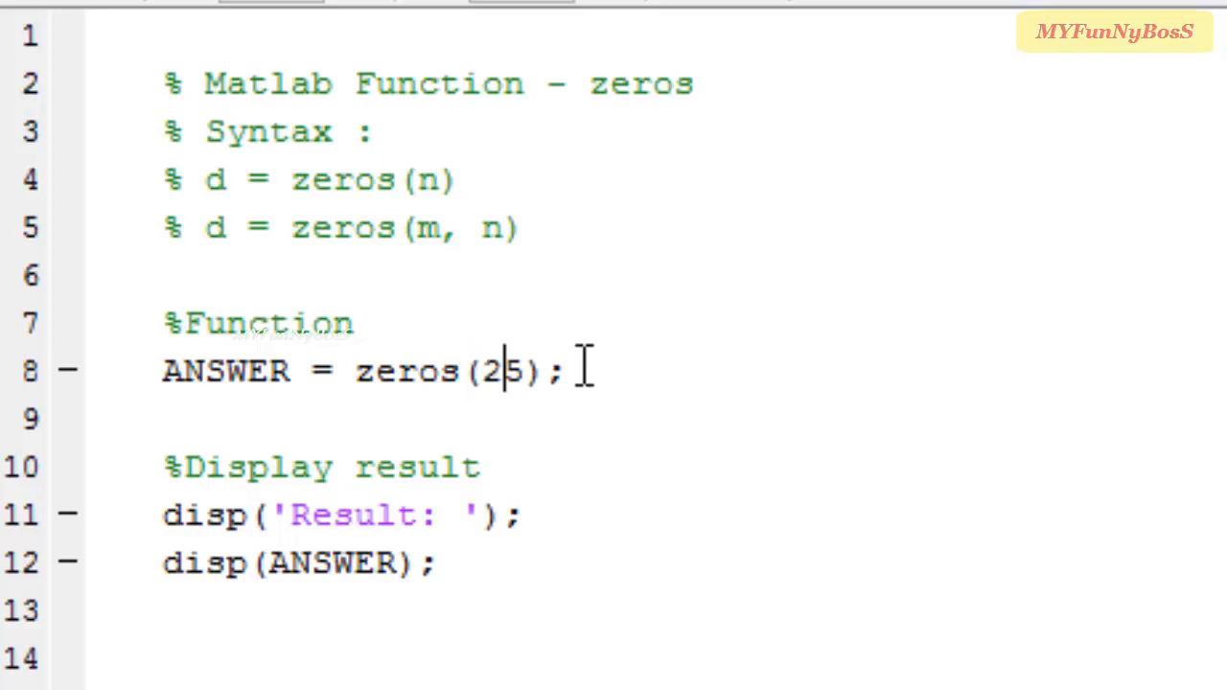
pyautogui.write(',')
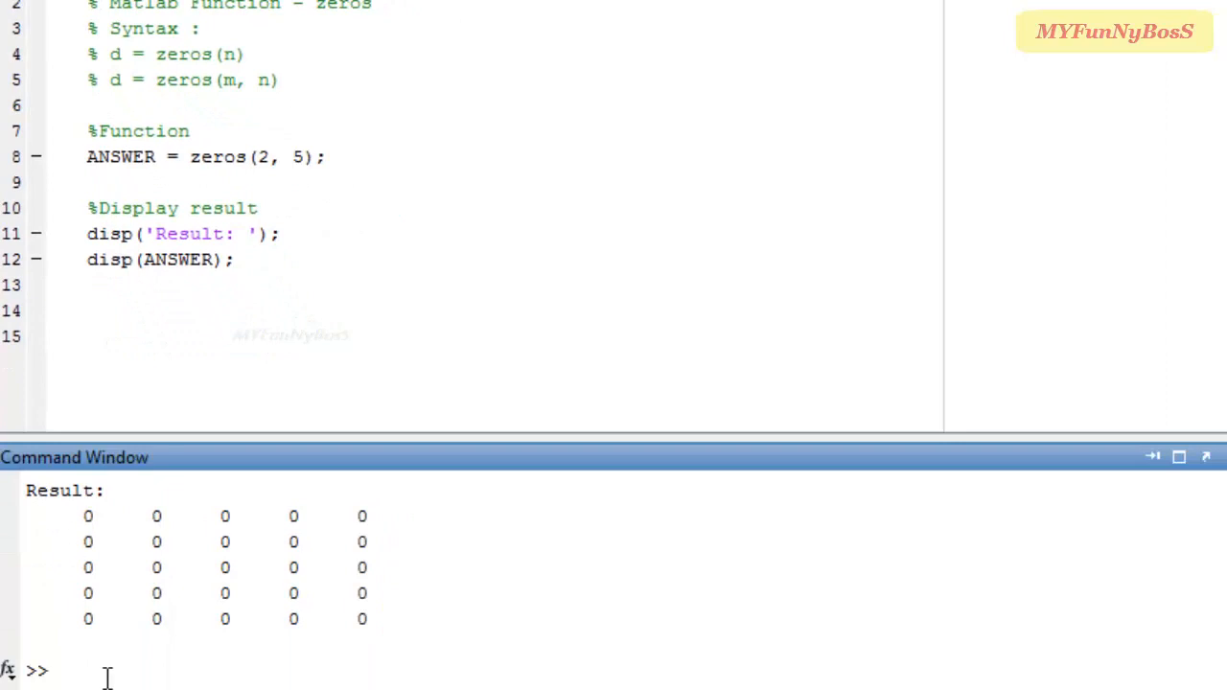
# - Clear the Command Window with clc and rerun the script to print the 2-by-5 zeros matrix
pyautogui.write('clc')
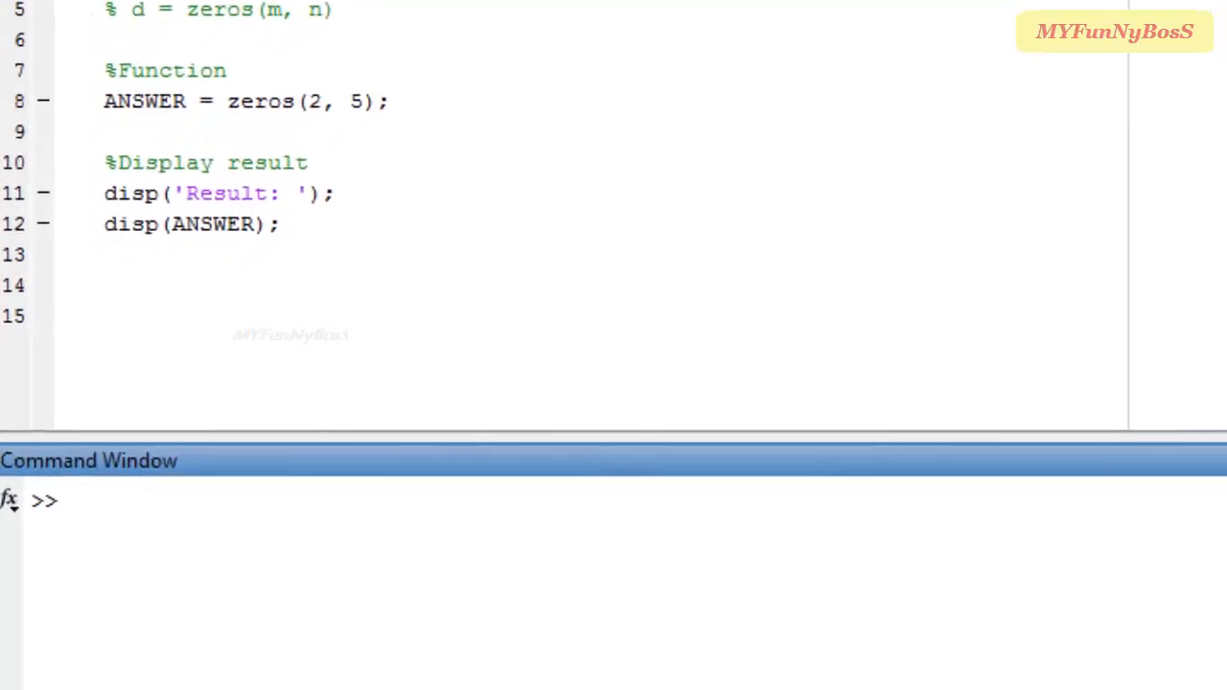
pyautogui.press('F5')
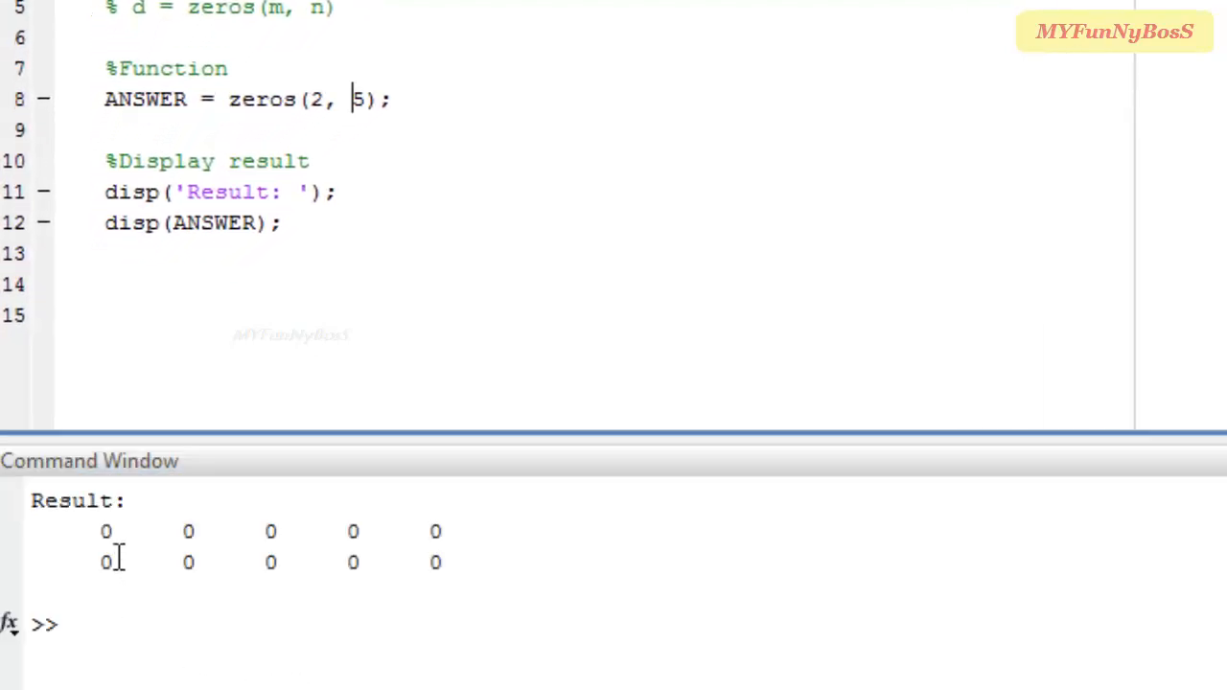
pyautogui.moveTo(485, 599)
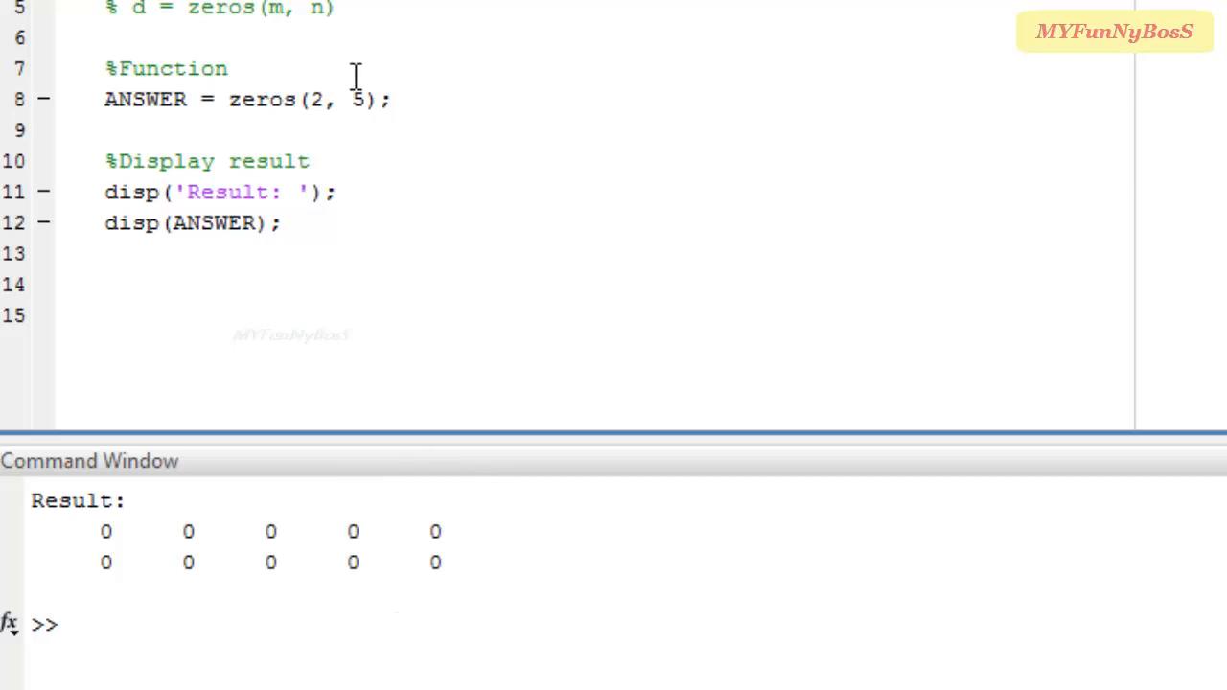
pyautogui.moveTo(602, 73)
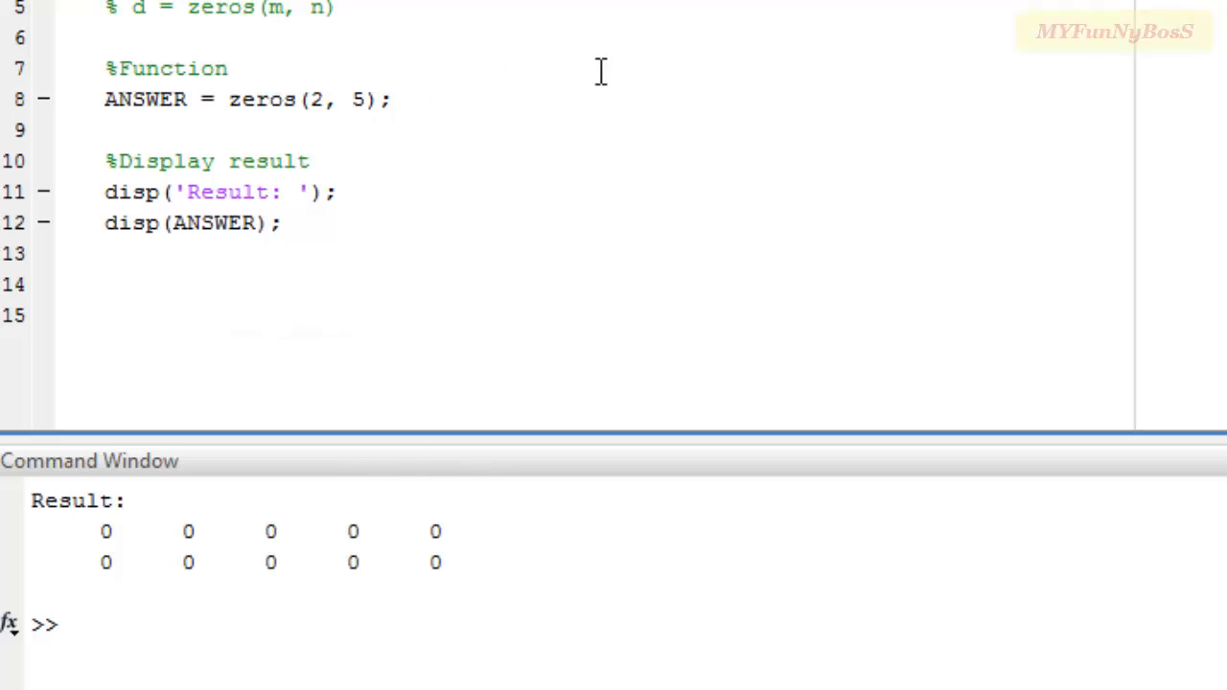